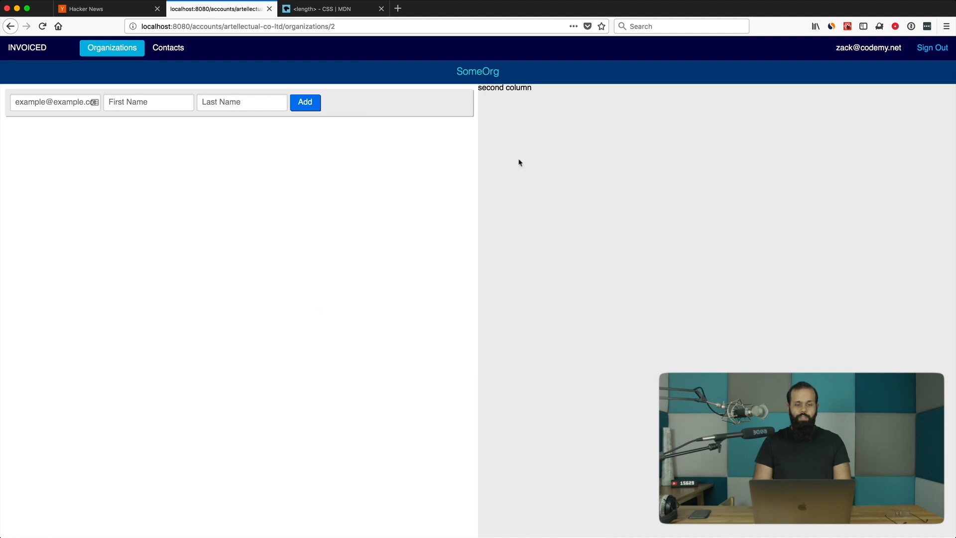
{"action": "mouse_move", "coordinate": [120, 165]}
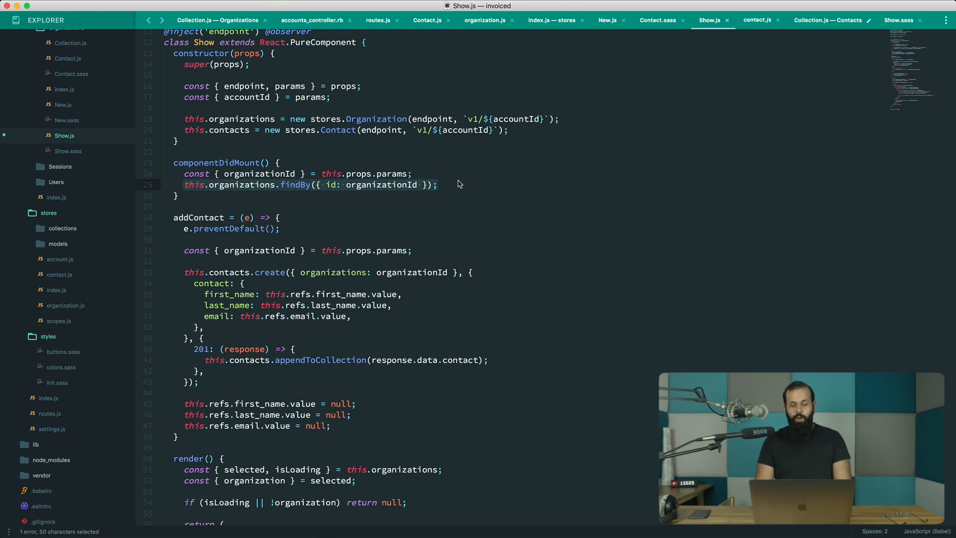
{"action": "scroll", "scroll_direction": "down", "scroll_amount": 3}
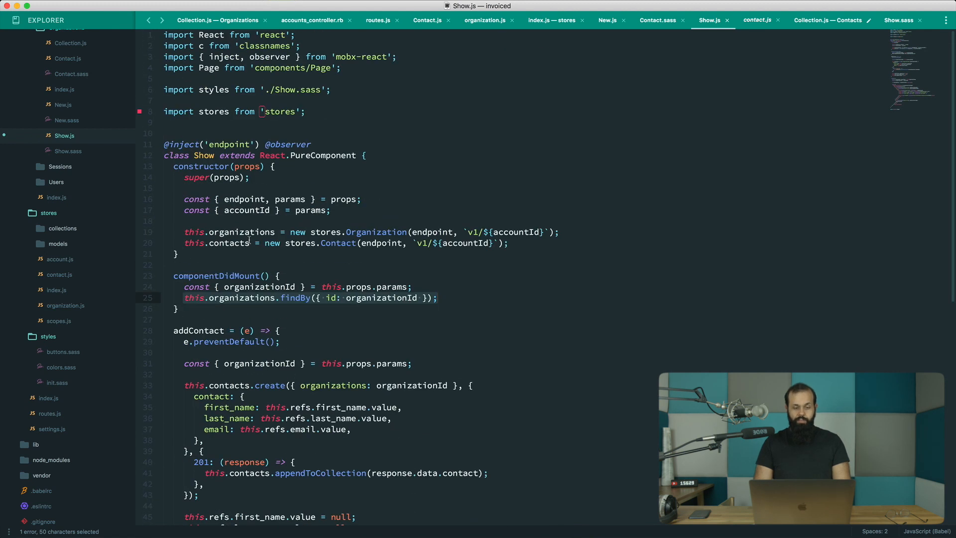
{"action": "left_click", "coordinate": [291, 242]}
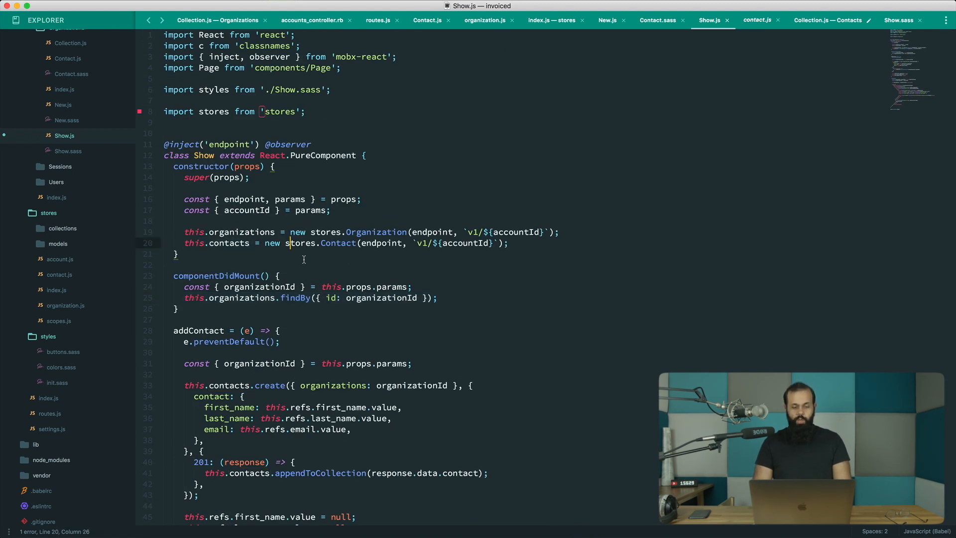
{"action": "scroll", "scroll_direction": "down", "scroll_amount": 3}
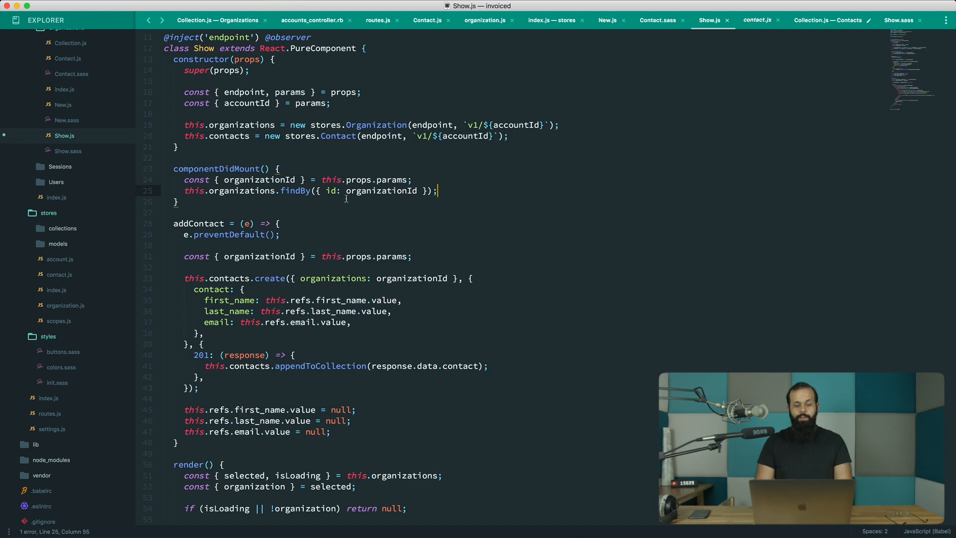
- In componentDidMount, add this.contacts.findAll({ organizations: organizationId }); after the findBy line
{"action": "key", "text": "enter"}
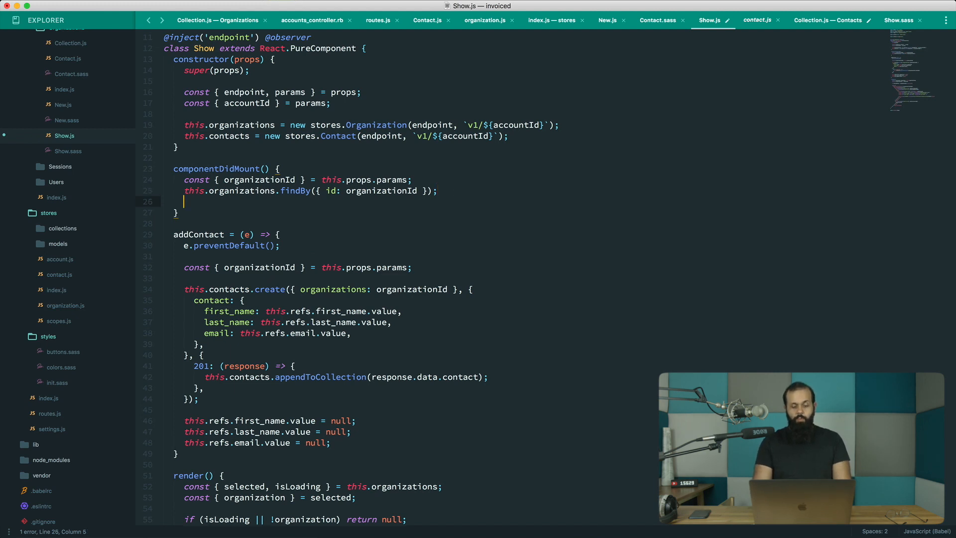
{"action": "type", "text": "this."}
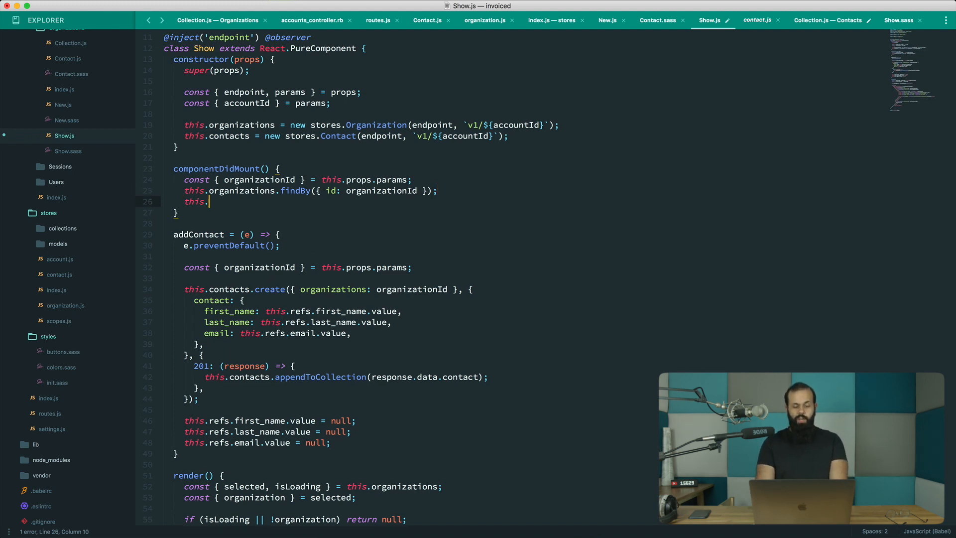
{"action": "type", "text": "contacts"}
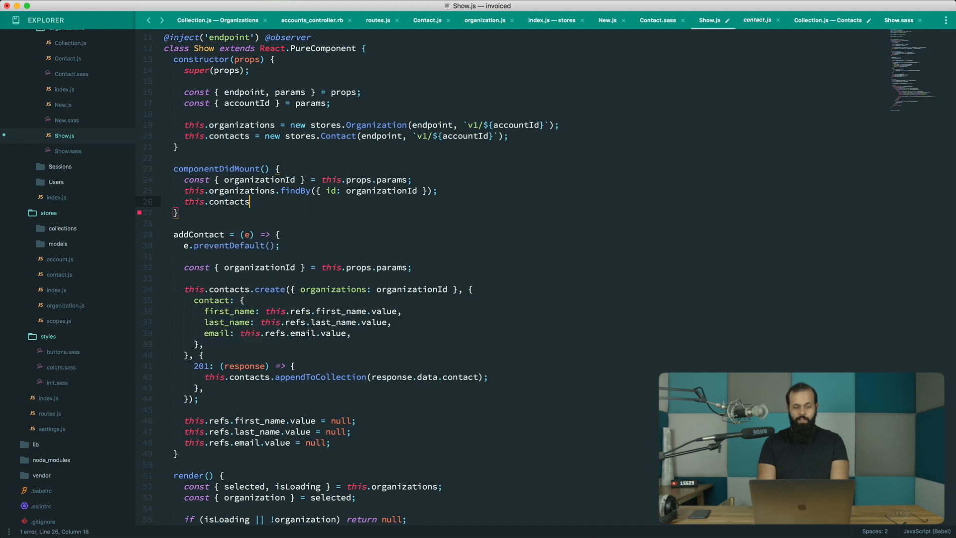
{"action": "type", "text": ".findA"}
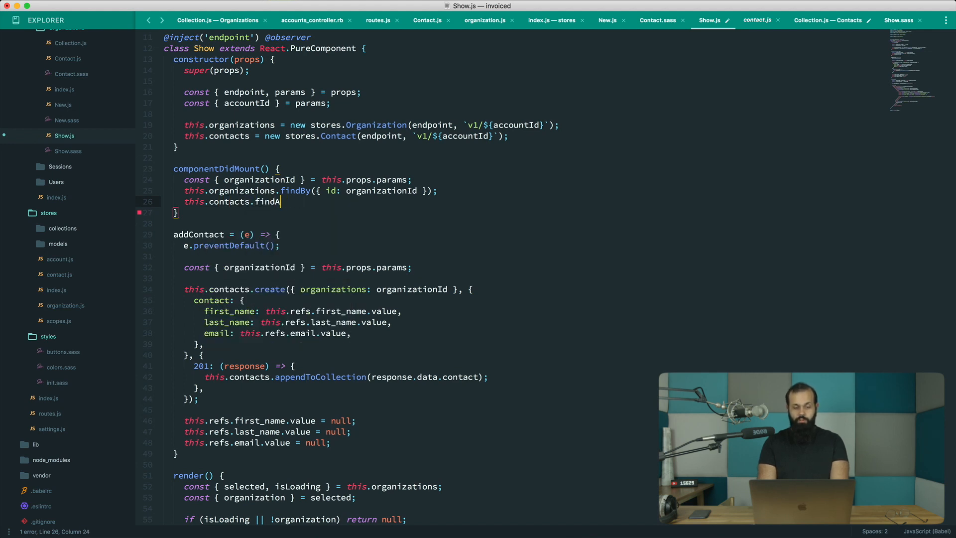
{"action": "type", "text": "ll()"}
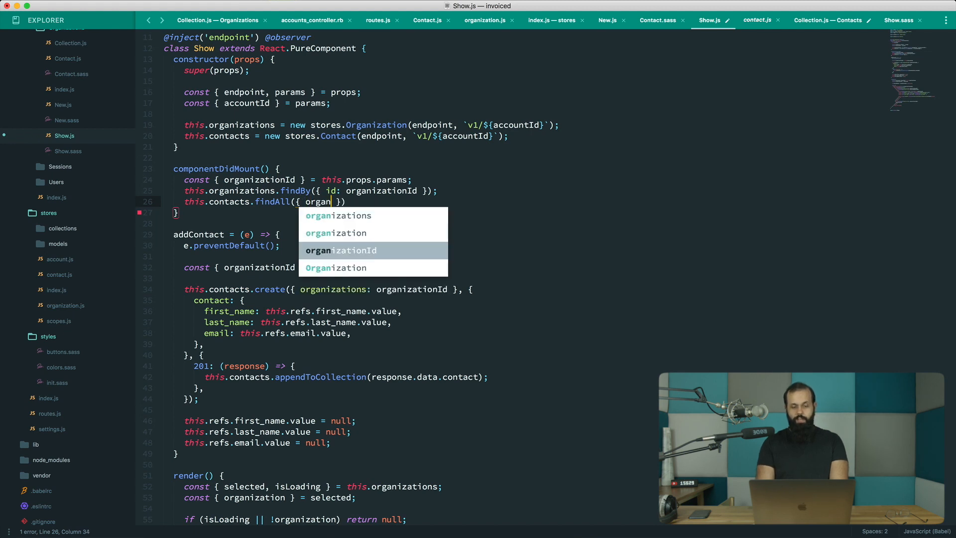
{"action": "type", "text": "izatios"}
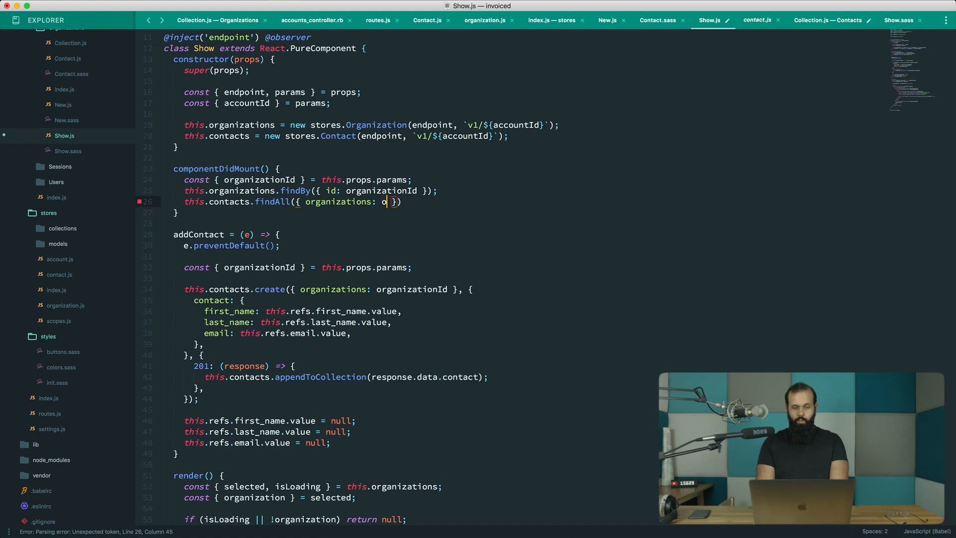
{"action": "type", "text": "rganization"}
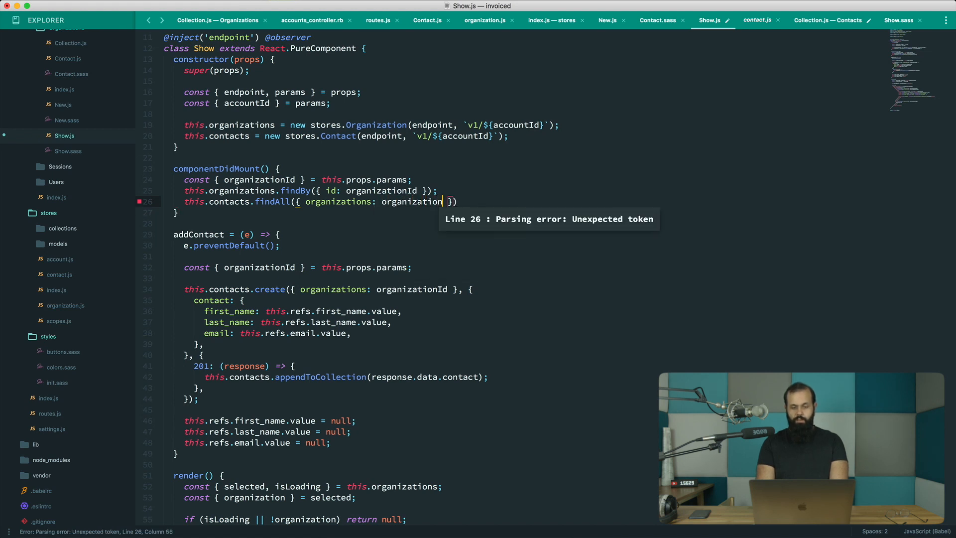
{"action": "type", "text": "Id });"}
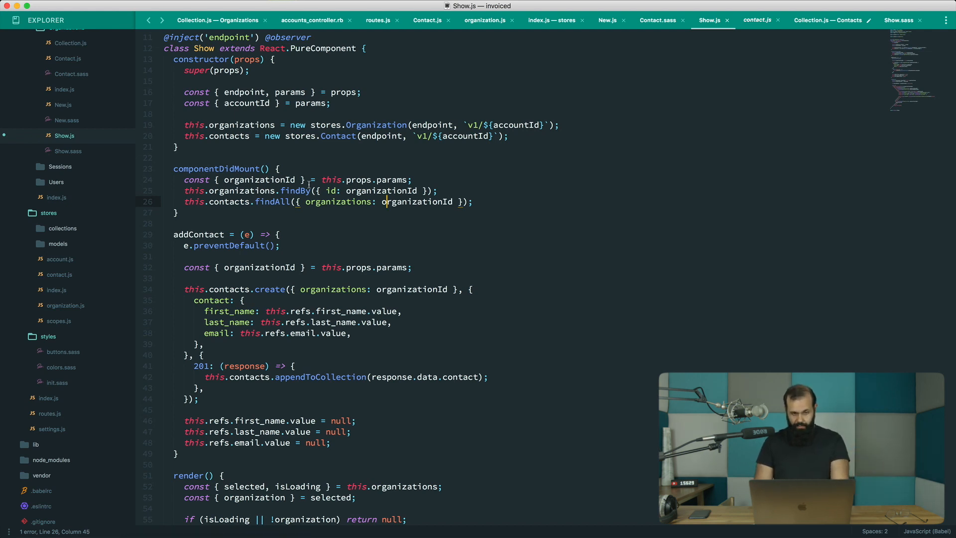
{"action": "key", "text": "cmd+tab"}
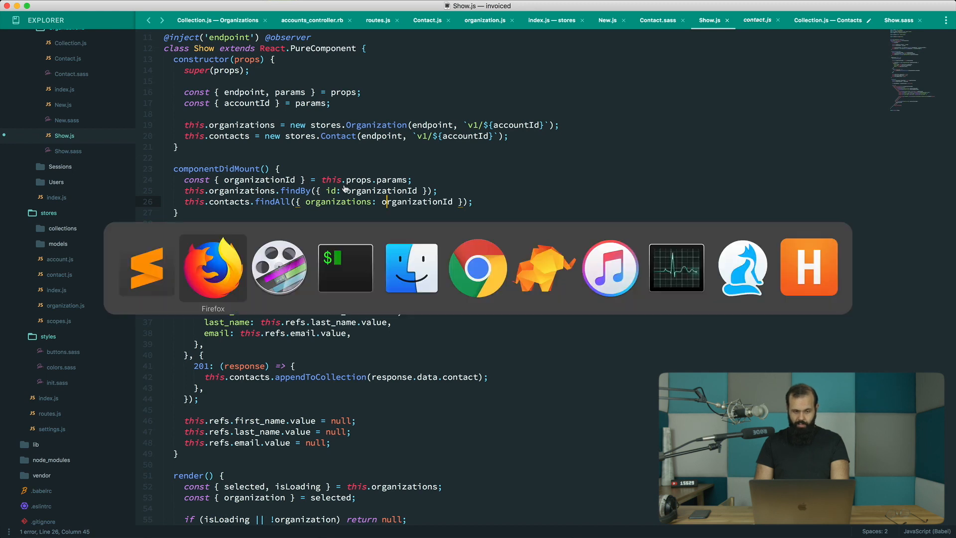
- Reload the SomeOrg page and open the developer tools via Inspect Element
{"action": "left_click", "coordinate": [212, 267]}
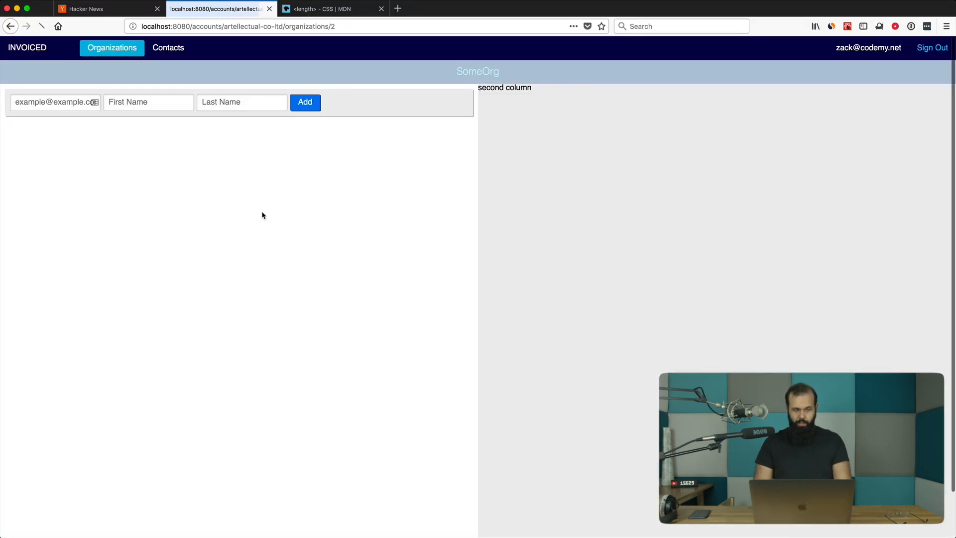
{"action": "right_click", "coordinate": [263, 215]}
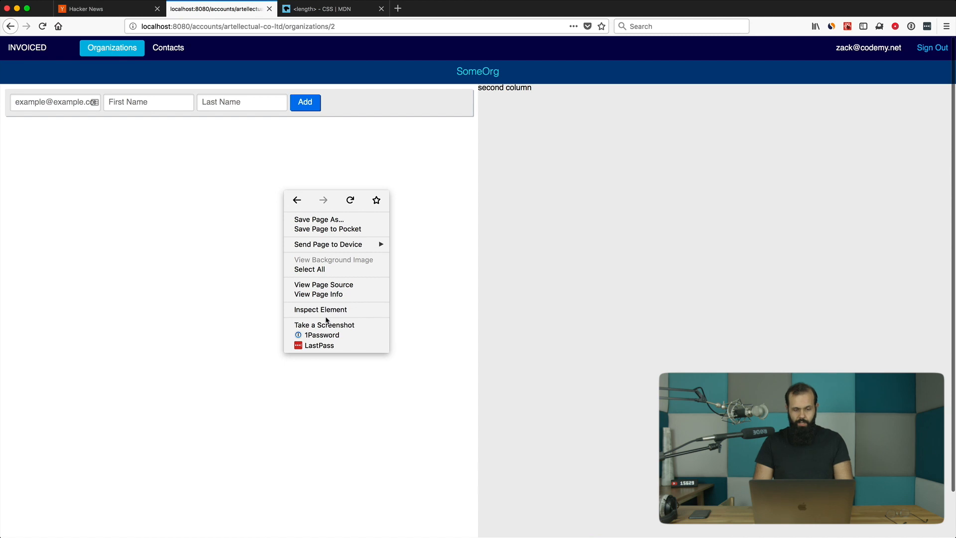
{"action": "left_click", "coordinate": [319, 309]}
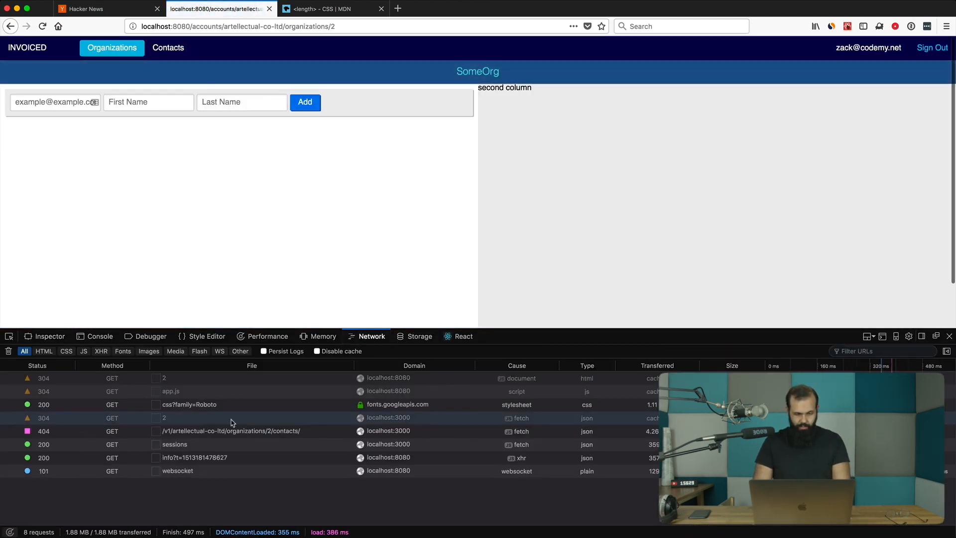
{"action": "mouse_move", "coordinate": [202, 400]}
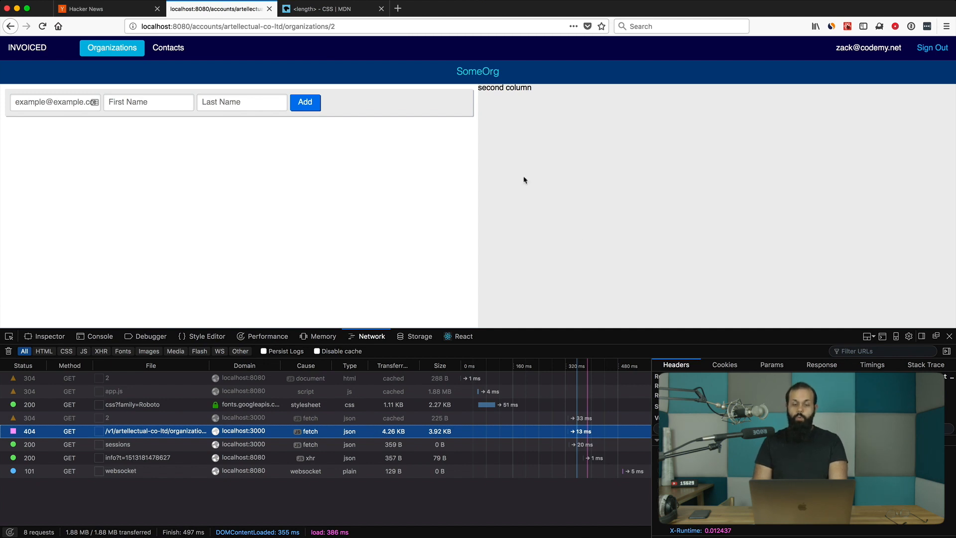
{"action": "mouse_move", "coordinate": [274, 166]}
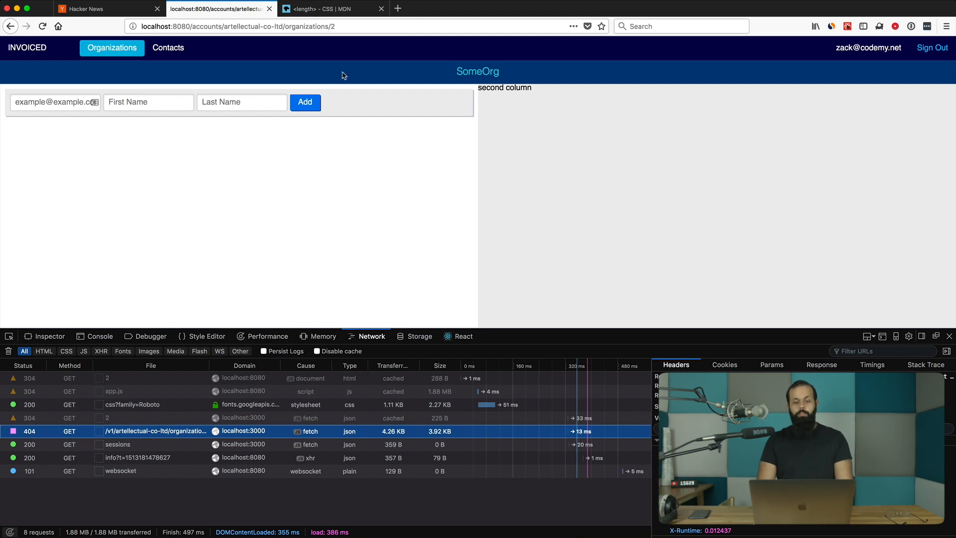
{"action": "mouse_move", "coordinate": [339, 206]}
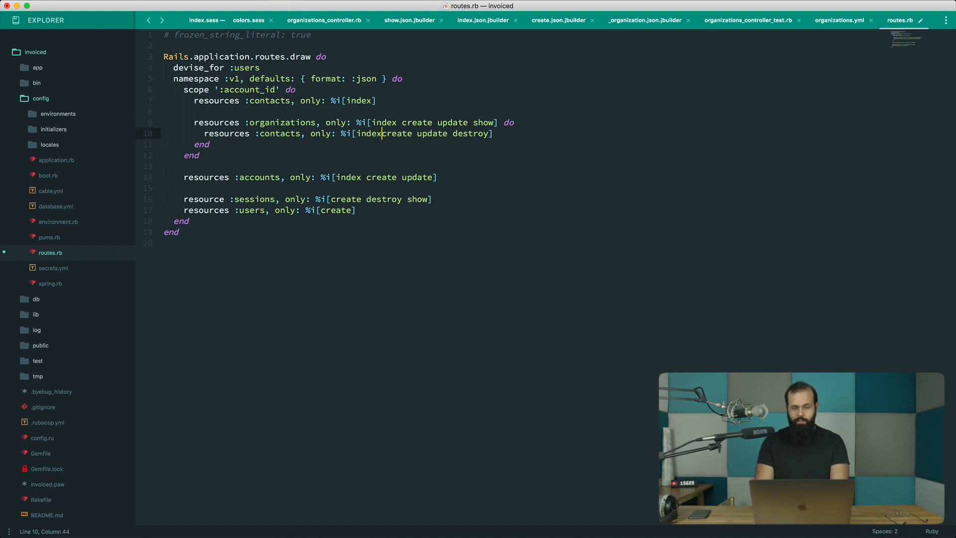
- Remove index from the organization-nested contacts routes in routes.rb
{"action": "key", "text": "Backspace"}
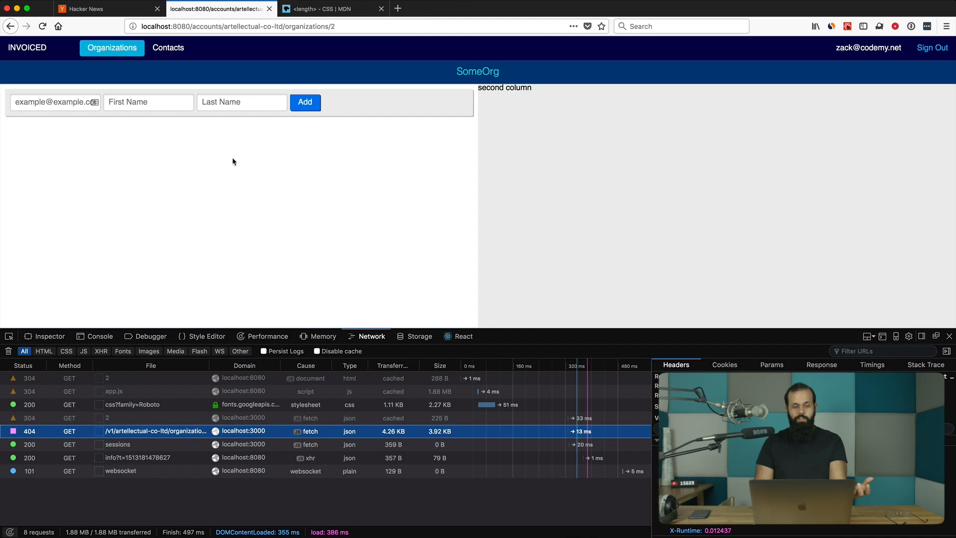
{"action": "mouse_move", "coordinate": [351, 242]}
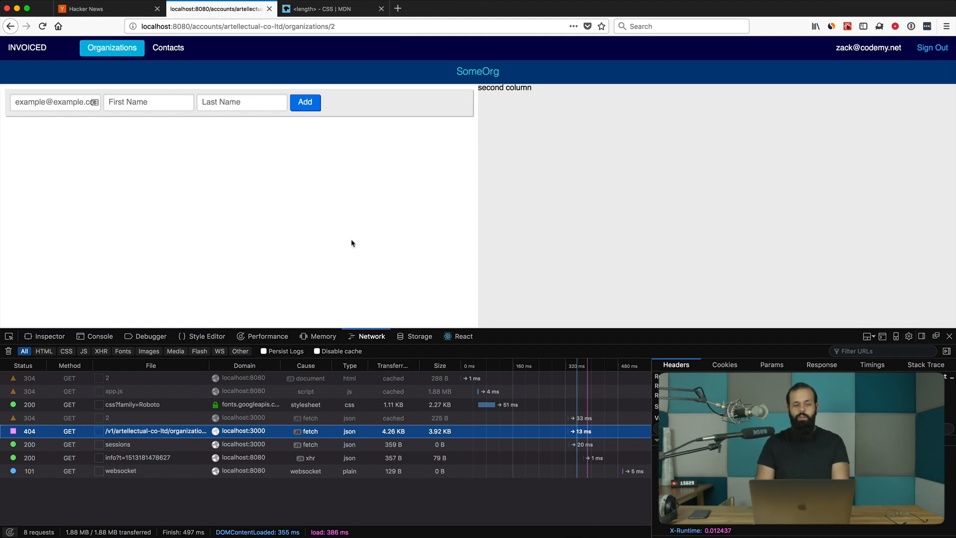
{"action": "mouse_move", "coordinate": [266, 207]}
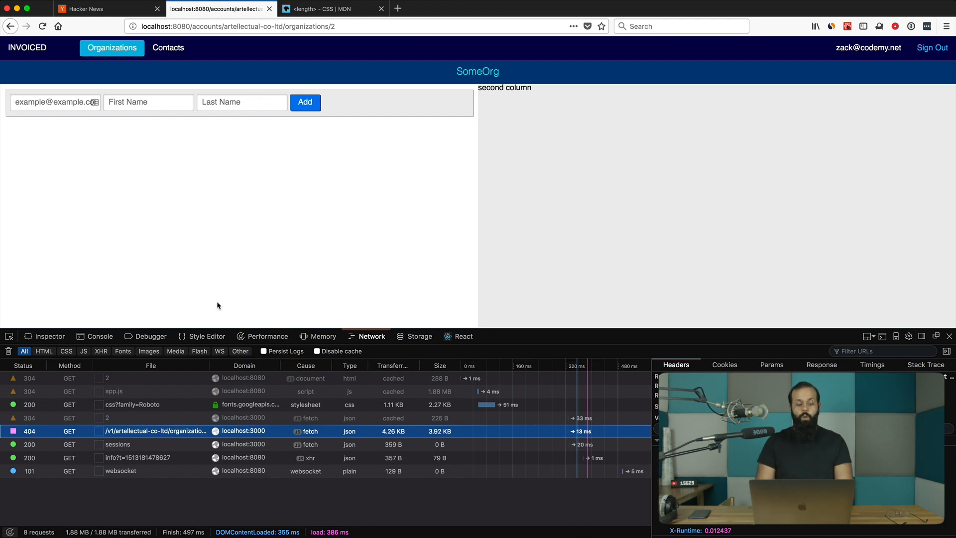
- Inspect the cached 304 request for organization 2 in Firefox's Network panel
{"action": "left_click", "coordinate": [107, 418]}
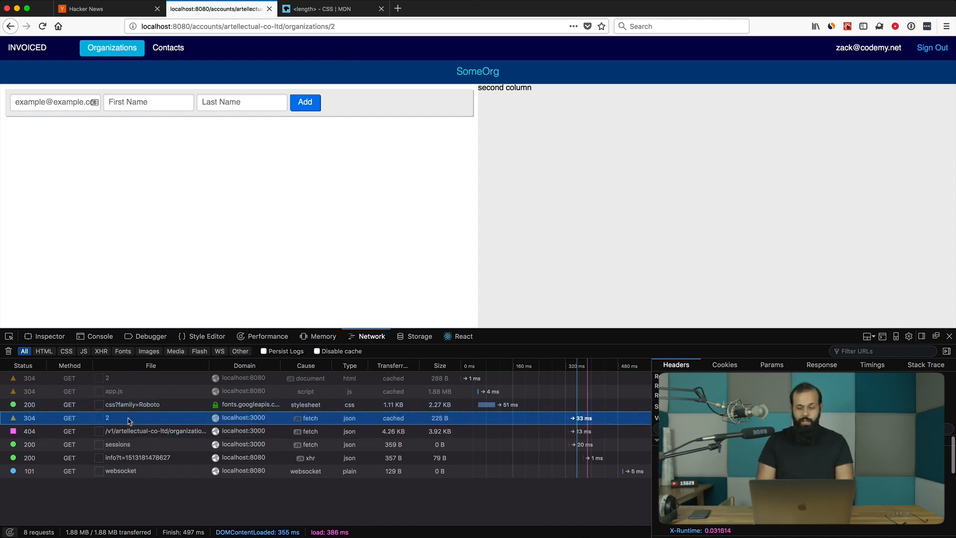
{"action": "left_click", "coordinate": [822, 364]}
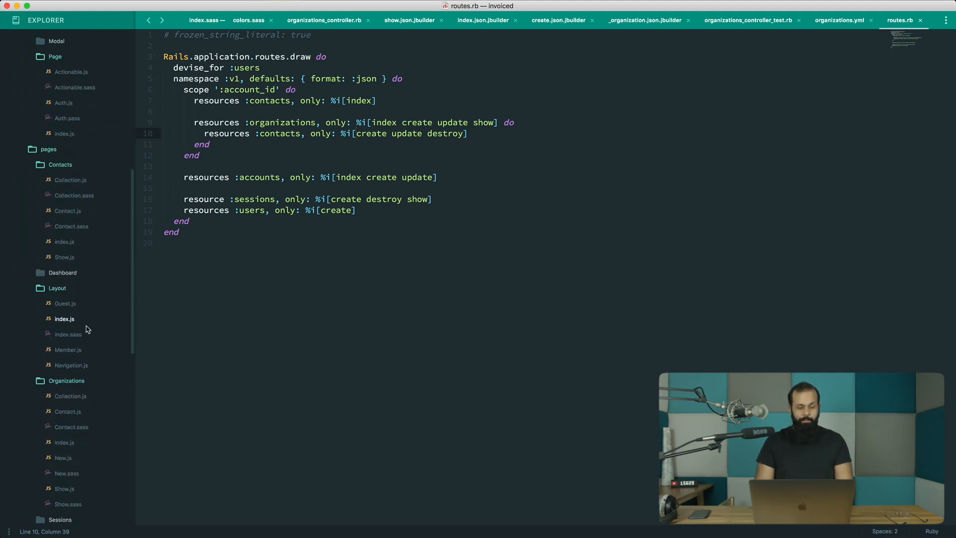
- Select contacts in addContact's create callback and browse the surrounding Show.js code
{"action": "scroll", "scroll_direction": "down", "scroll_amount": 3}
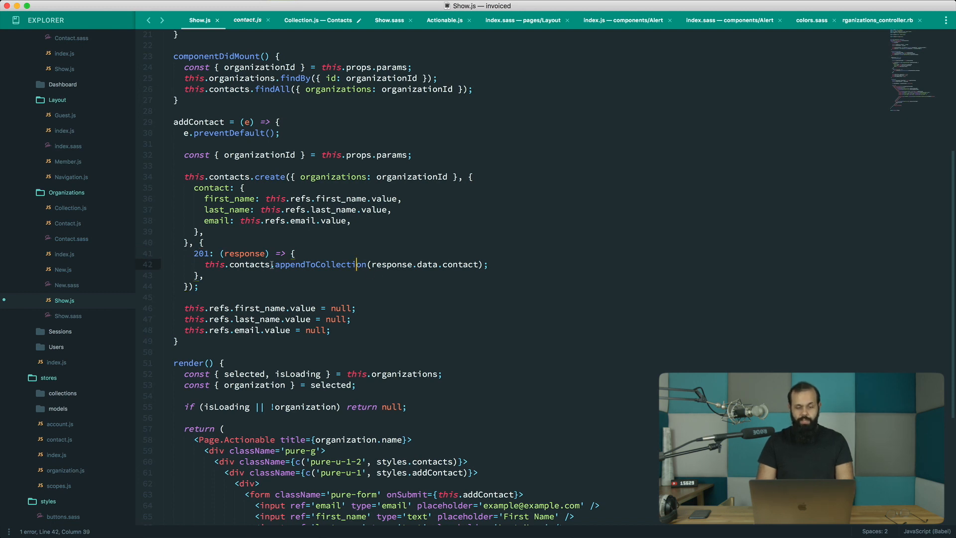
{"action": "double_click", "coordinate": [250, 264]}
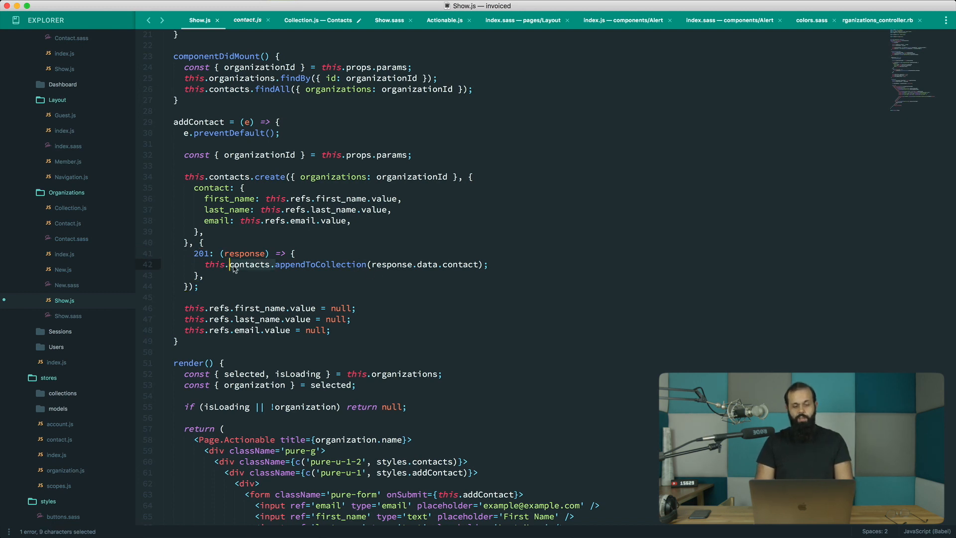
{"action": "scroll", "scroll_direction": "down", "scroll_amount": 3}
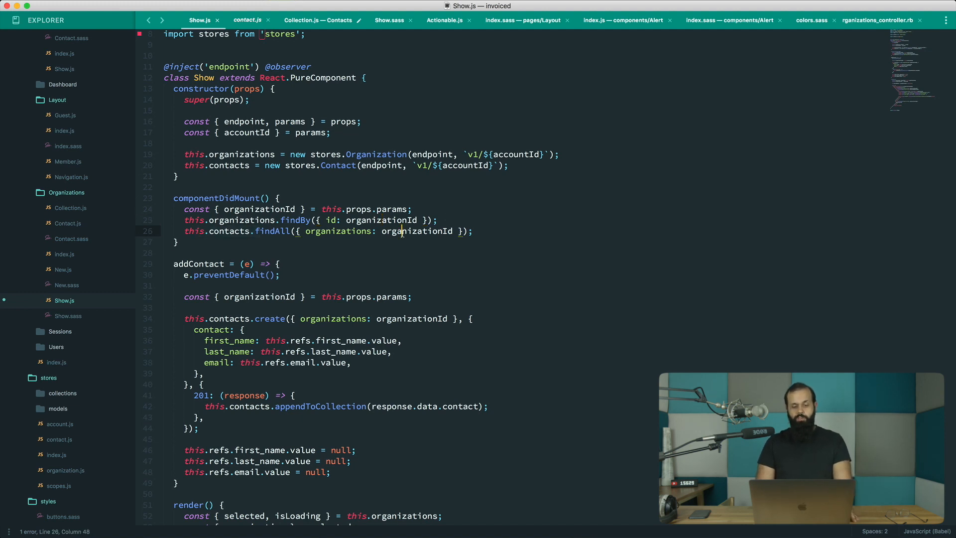
{"action": "mouse_move", "coordinate": [517, 224]}
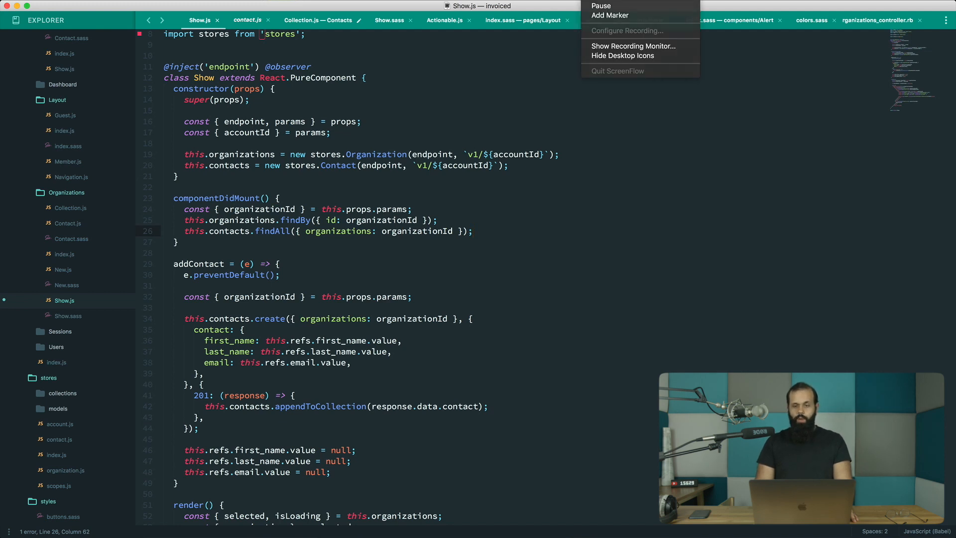
{"action": "left_click", "coordinate": [486, 230]}
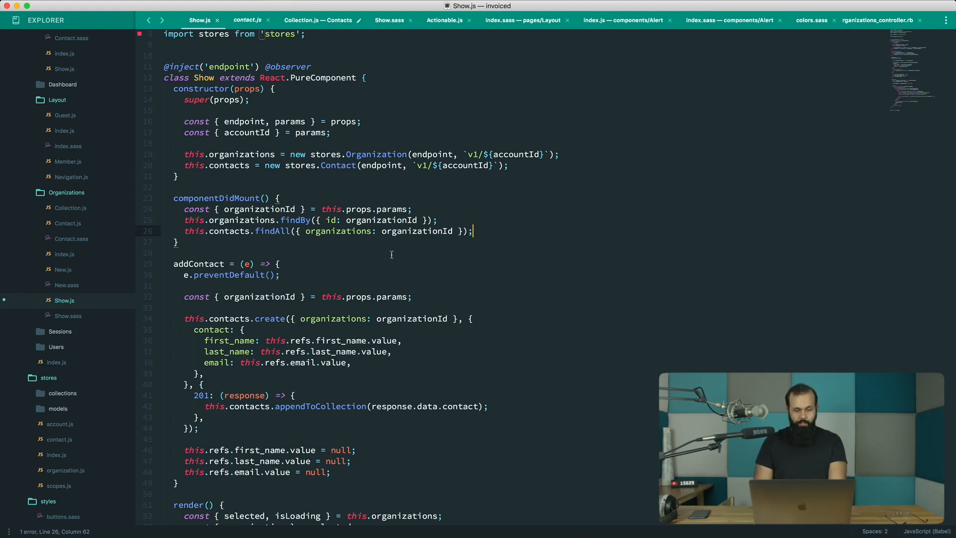
{"action": "scroll", "scroll_direction": "down", "scroll_amount": 3}
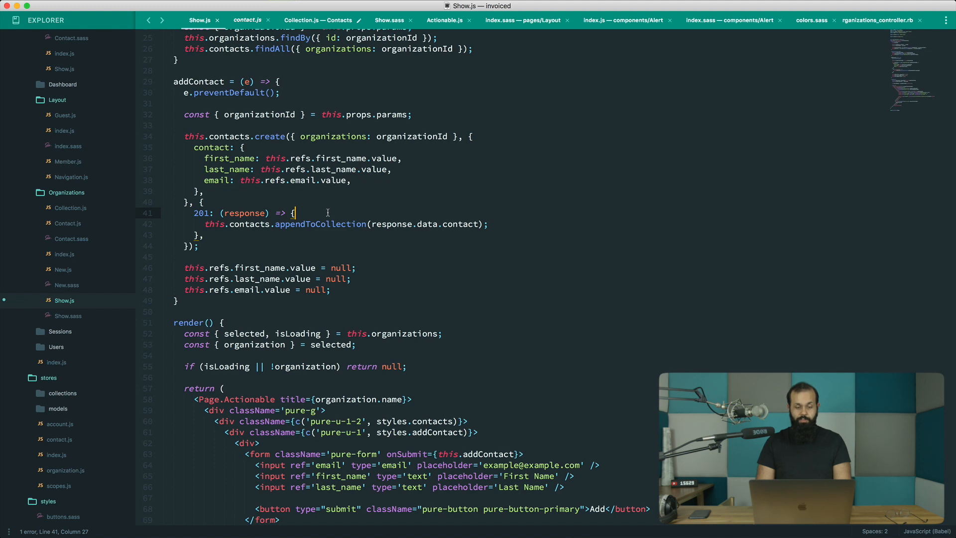
{"action": "left_click", "coordinate": [332, 290]}
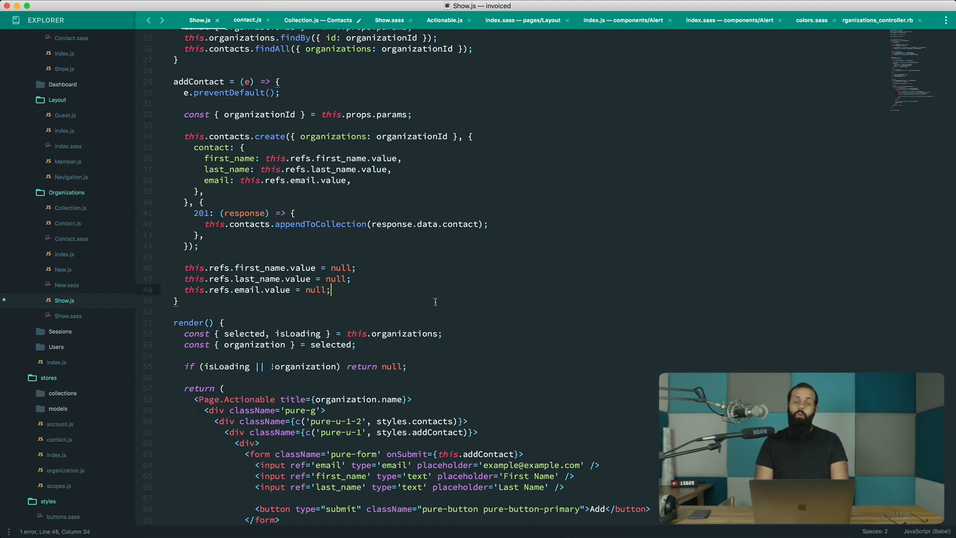